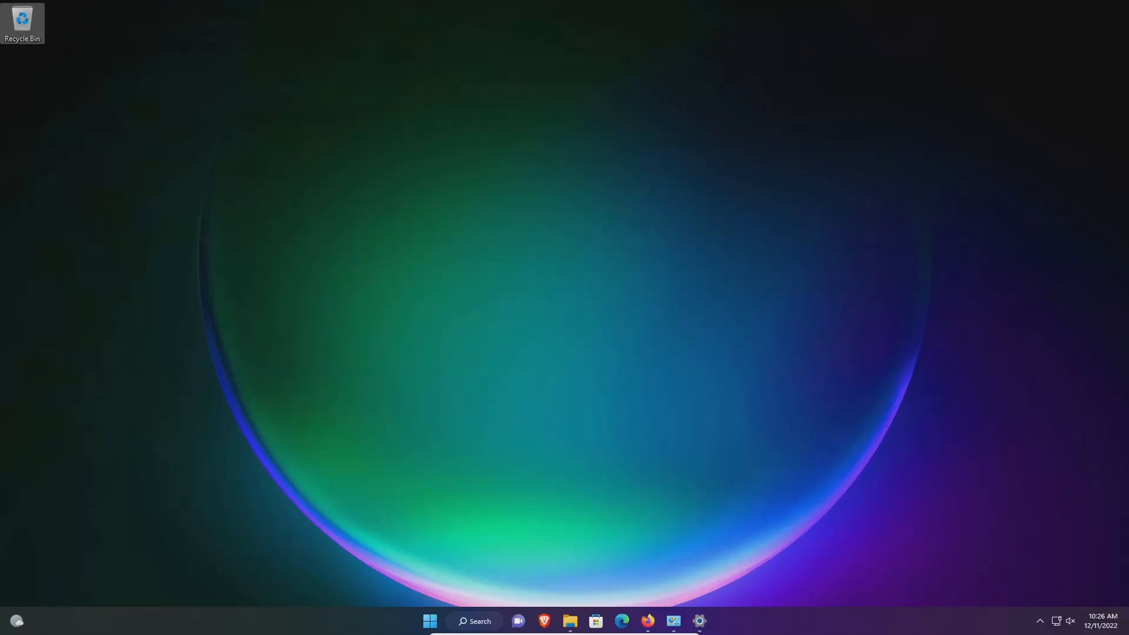
mouse_move(410, 256)
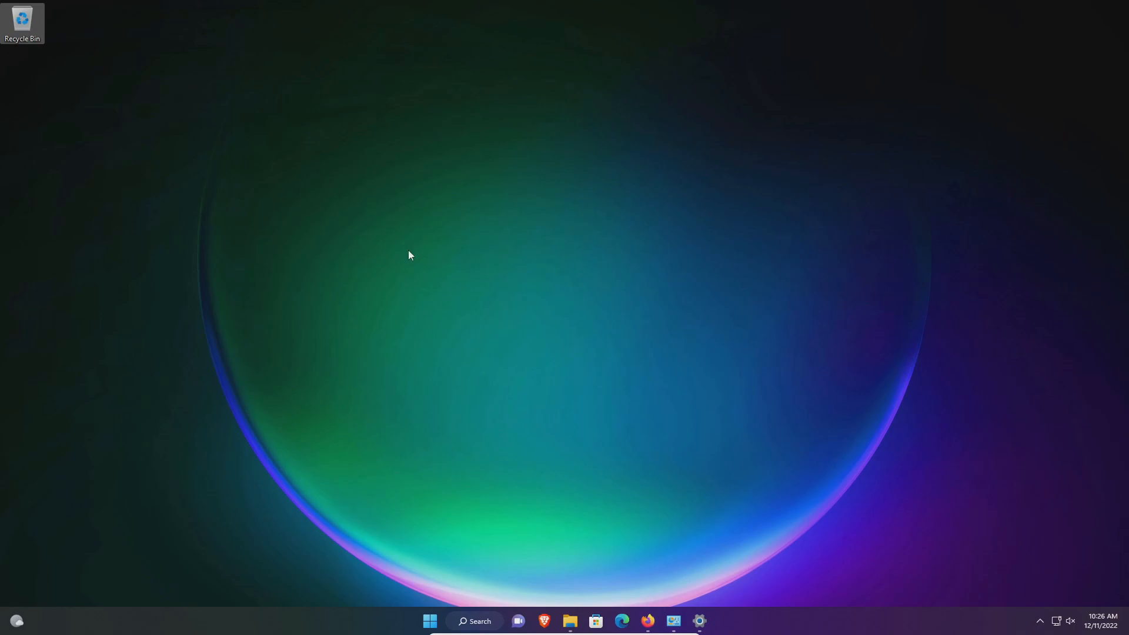
Show the 18 installed programs in Programs and Features, then bring up AVG AntiVirus Free.
left_click(1039, 621)
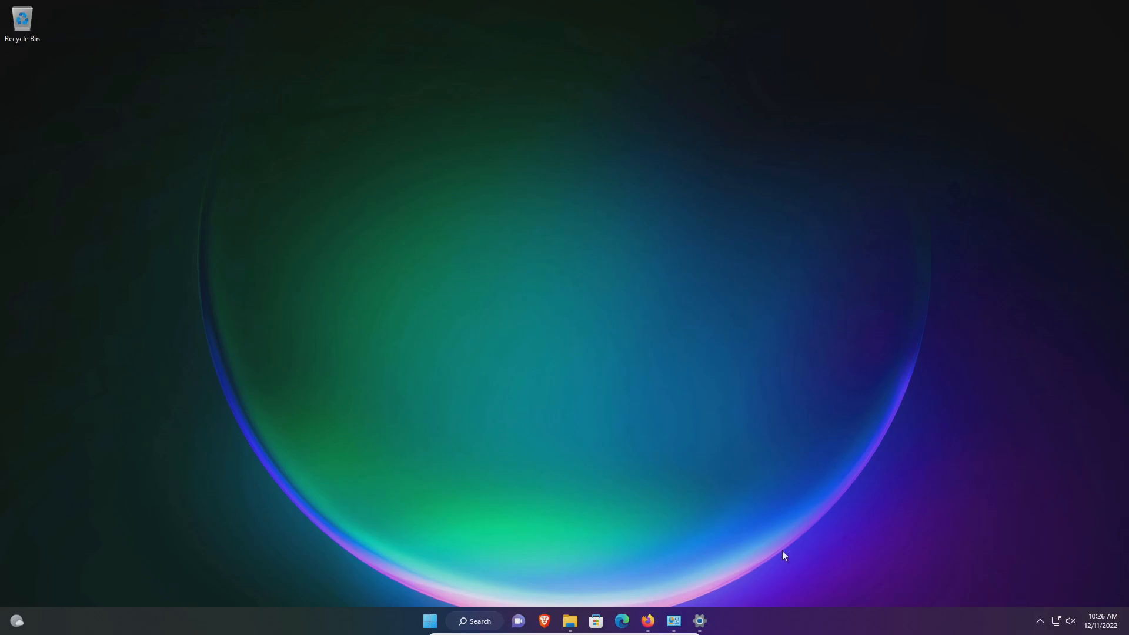
left_click(672, 621)
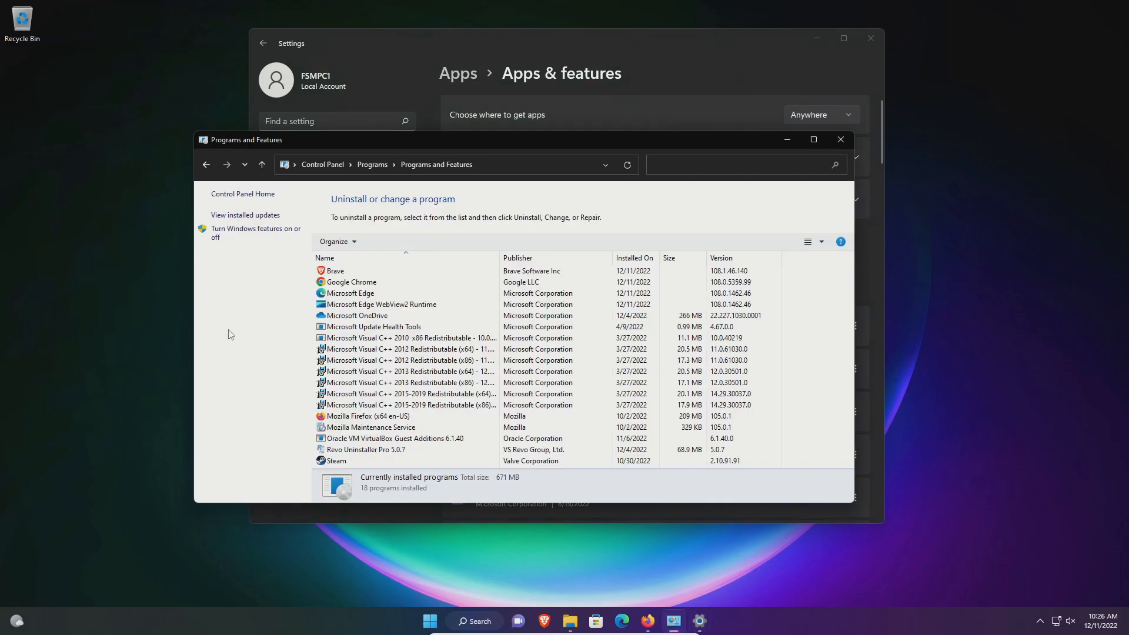
left_click(350, 293)
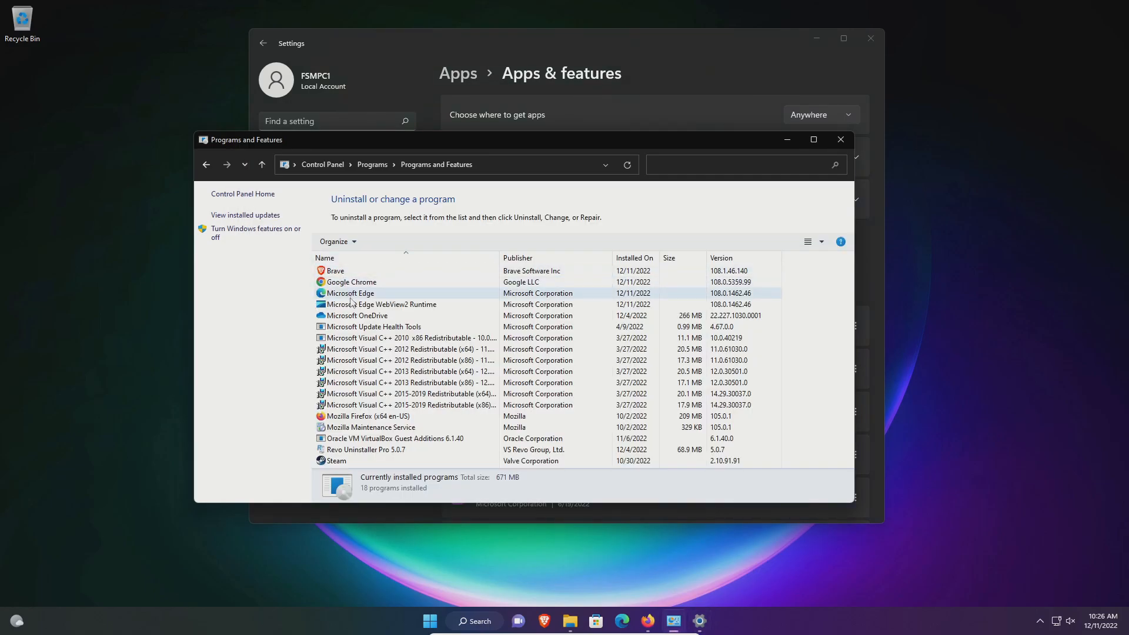
mouse_move(379, 292)
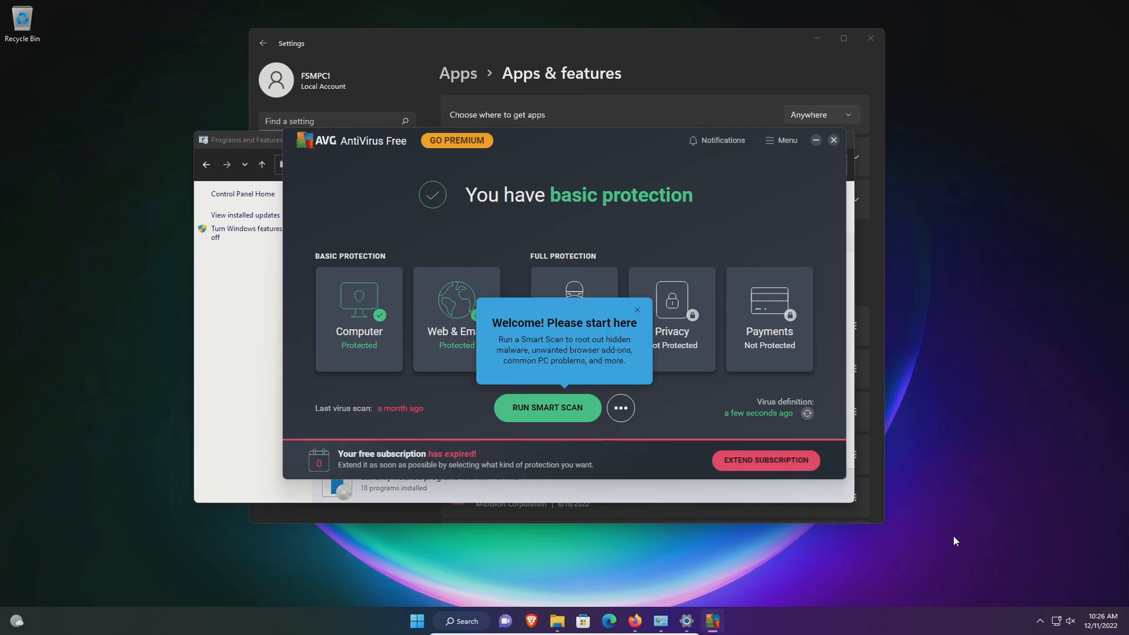
mouse_move(958, 533)
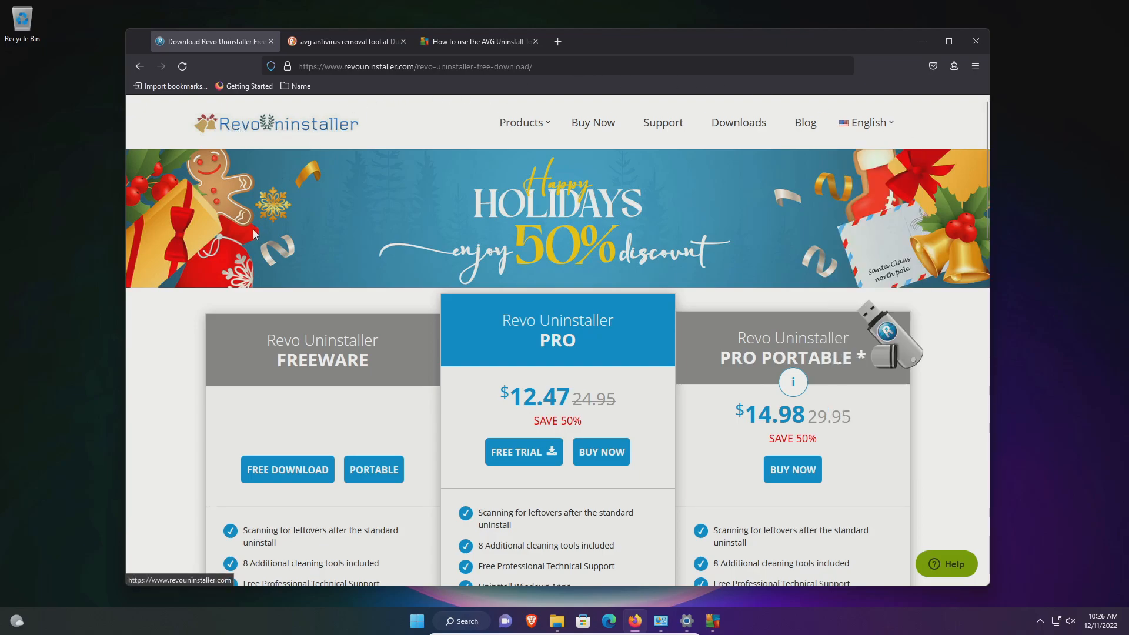
Scroll Revo Uninstaller's edition comparison past Forced Uninstall, then go to the DuckDuckGo tab.
scroll("down", 3)
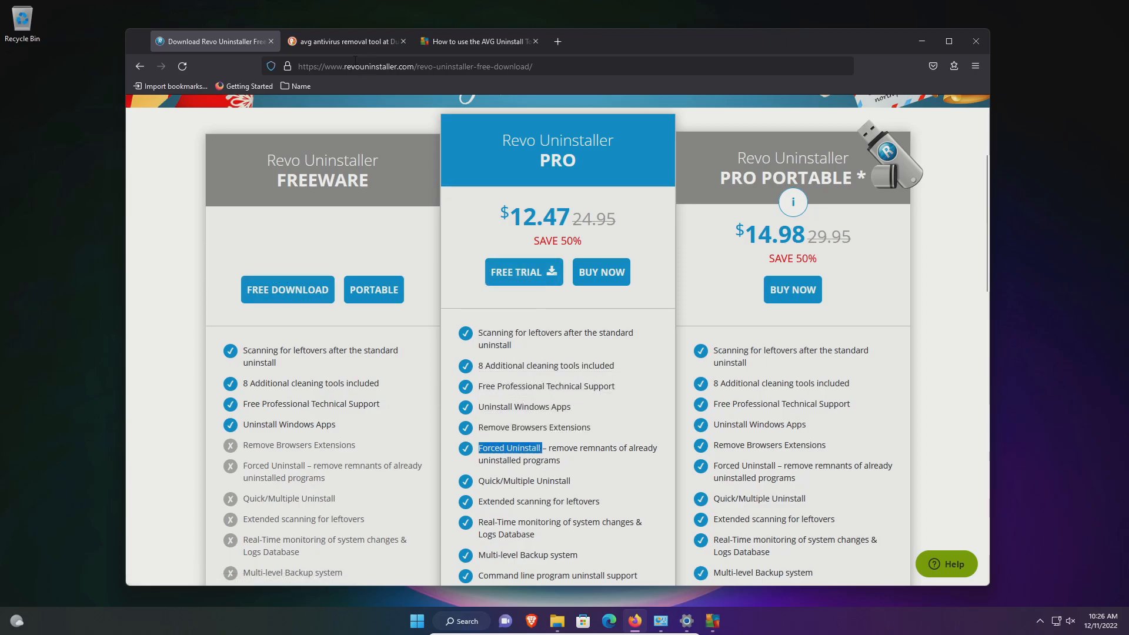
left_click(346, 42)
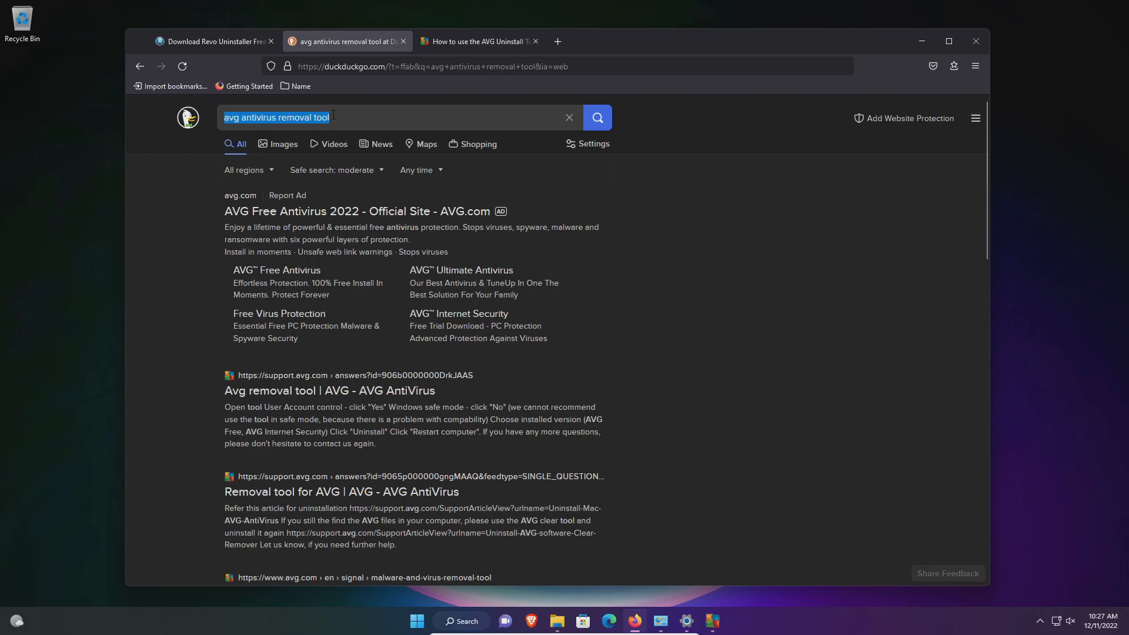
Open AVG's 'Using the AVG Uninstall Tool' article from the 'avg antivirus removal tool' results.
left_click(325, 117)
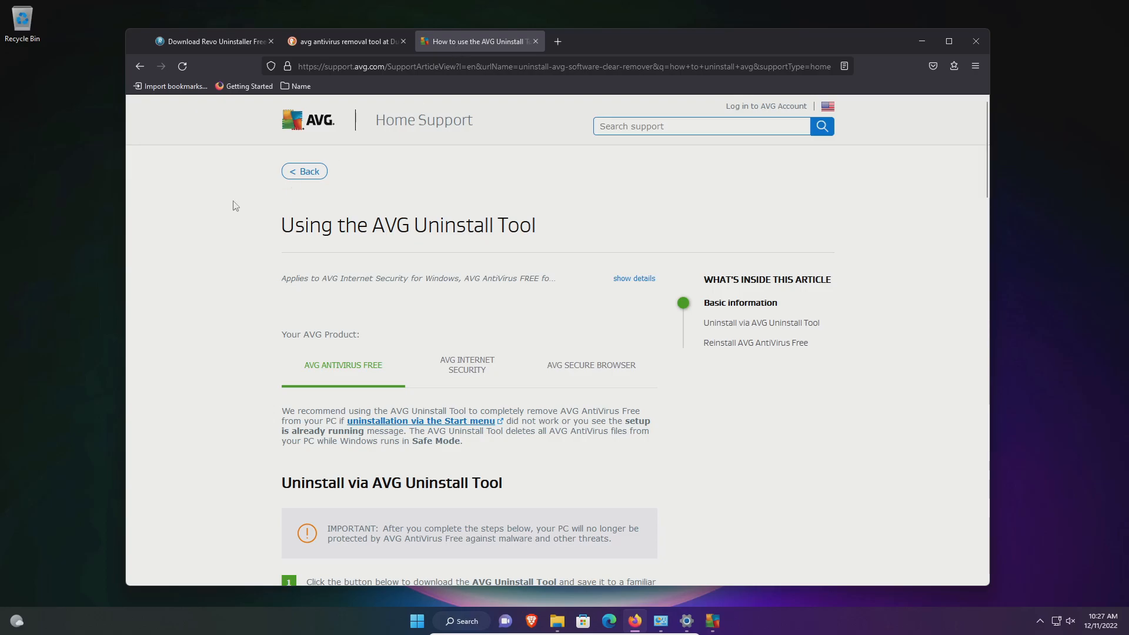
Download avgclear.exe from the AVG support article and run it from Firefox downloads.
scroll("down", 3)
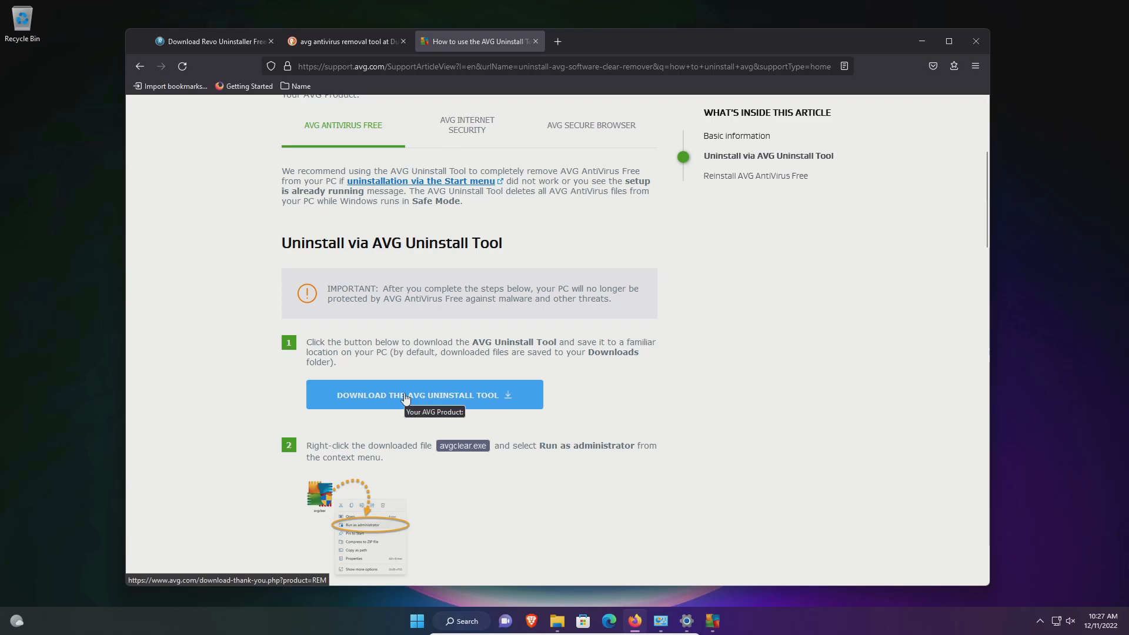
left_click(424, 394)
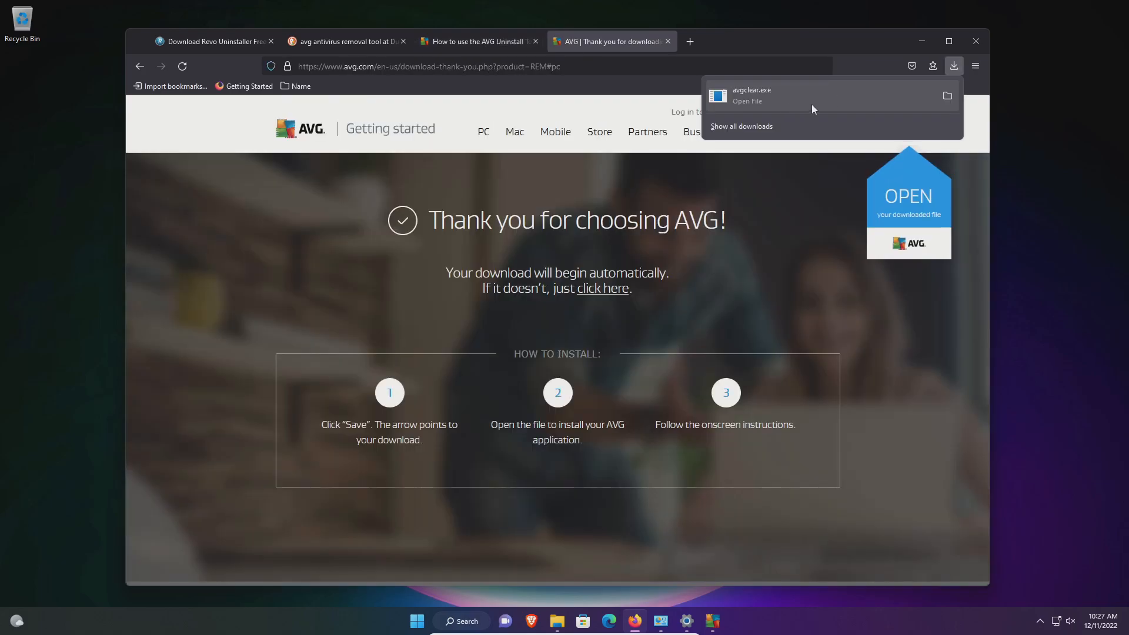
left_click(751, 94)
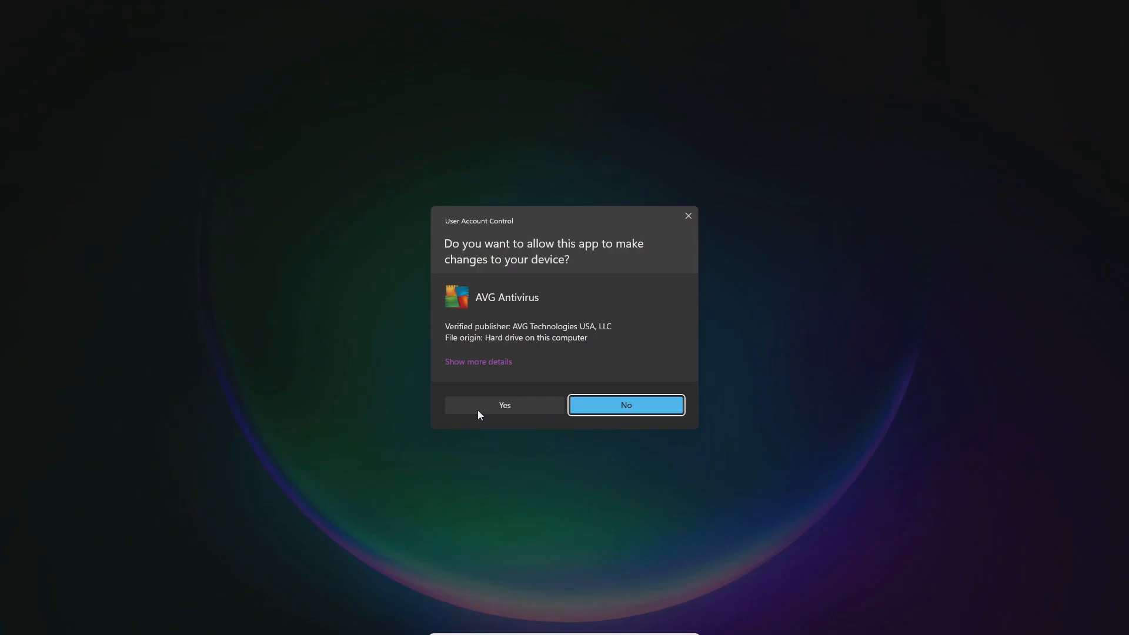
Allow the AVG Uninstall Tool through User Account Control and accept rebooting into Safe Mode.
left_click(504, 405)
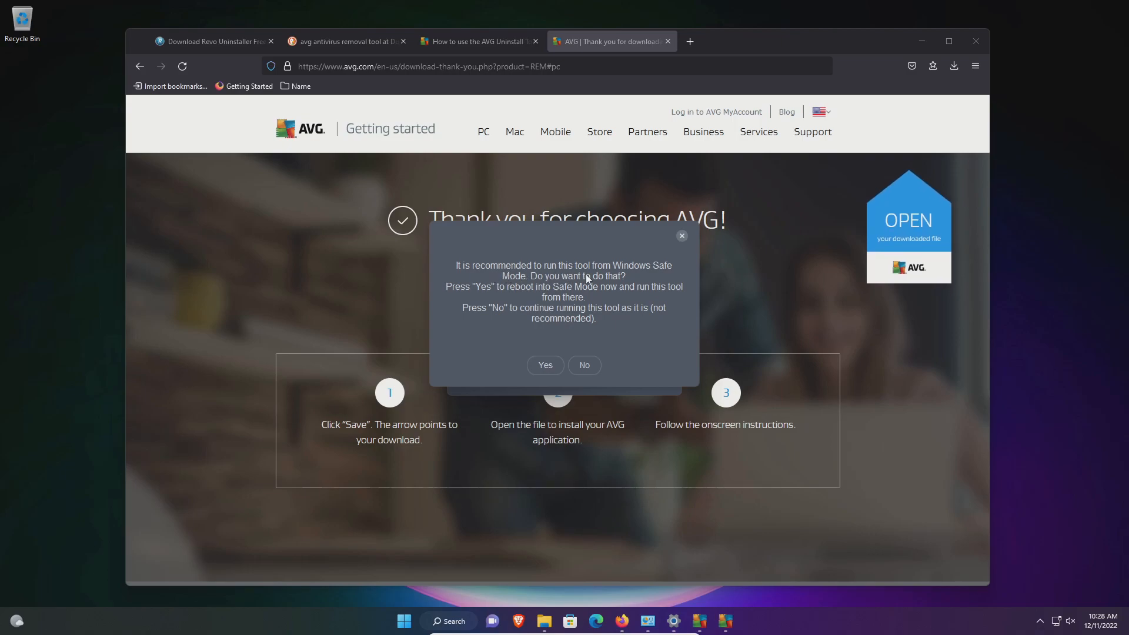
mouse_move(527, 299)
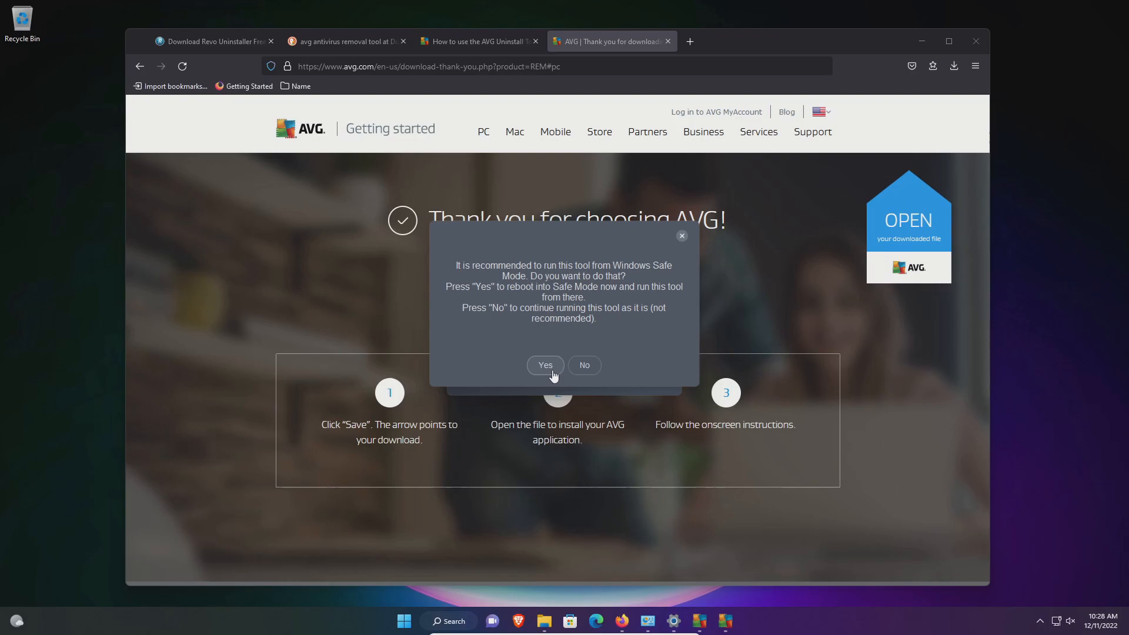
left_click(546, 365)
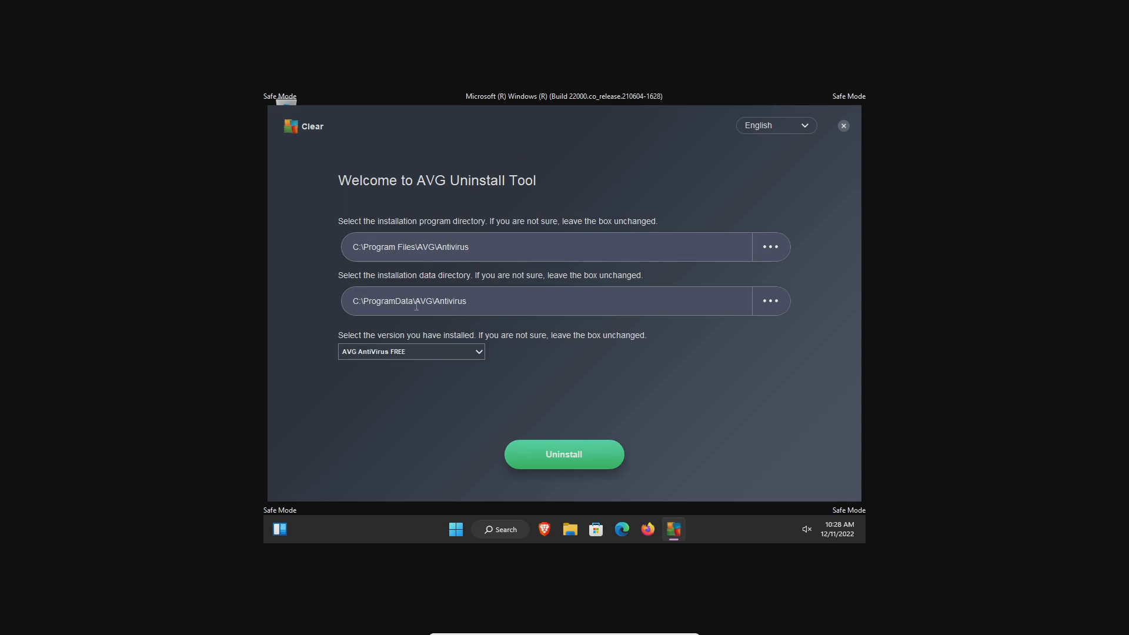
mouse_move(590, 436)
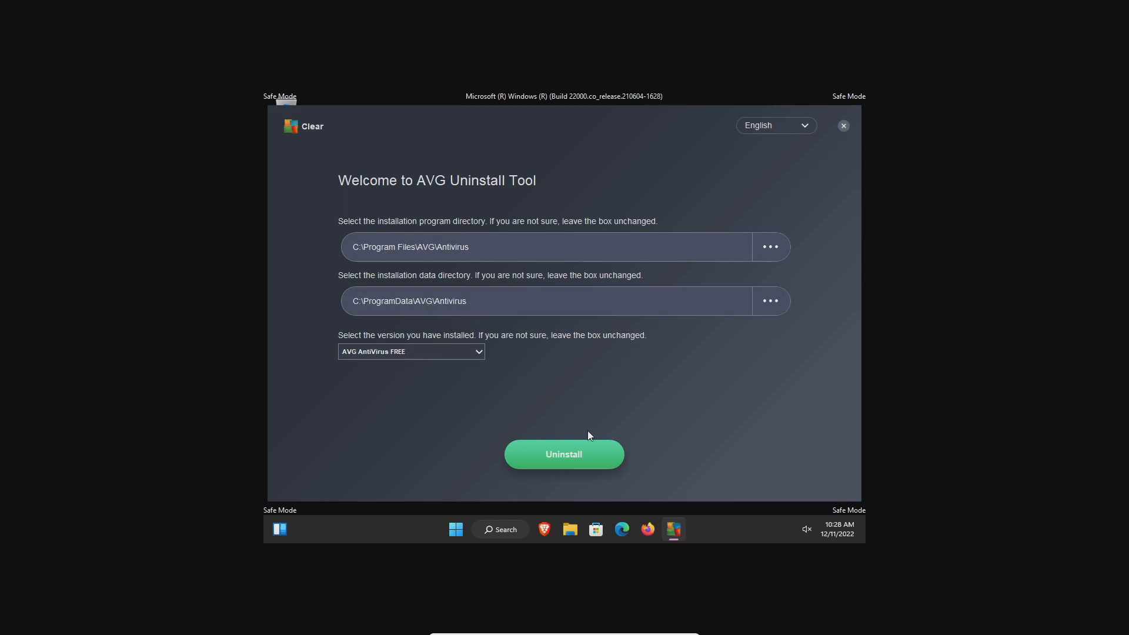
Uninstall AVG AntiVirus FREE using the default program and data directories.
left_click(564, 455)
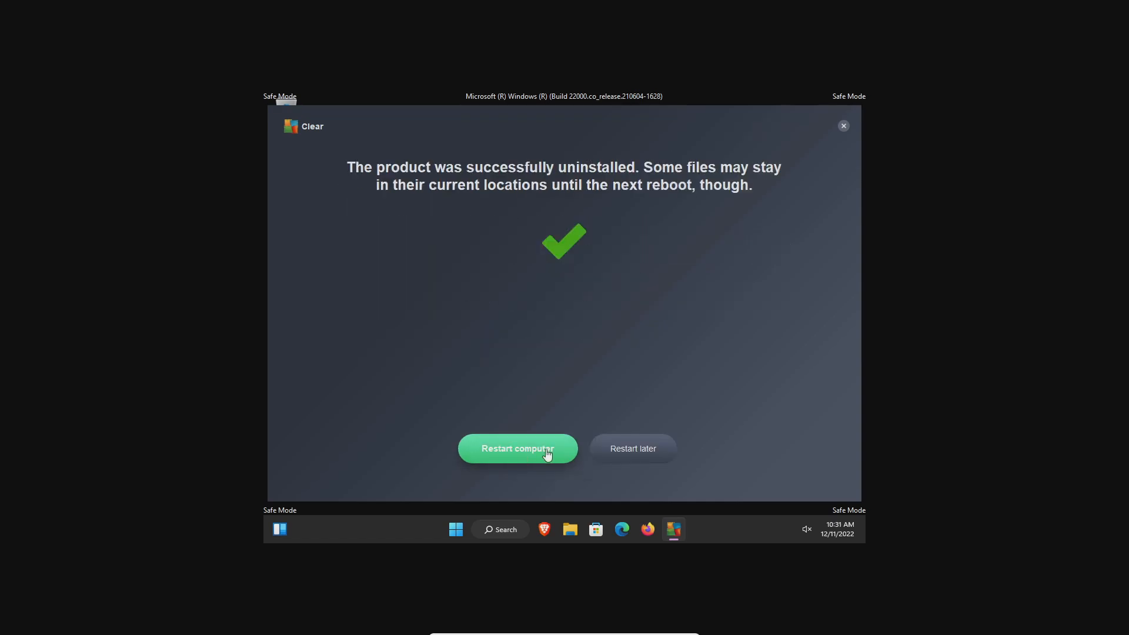
mouse_move(524, 456)
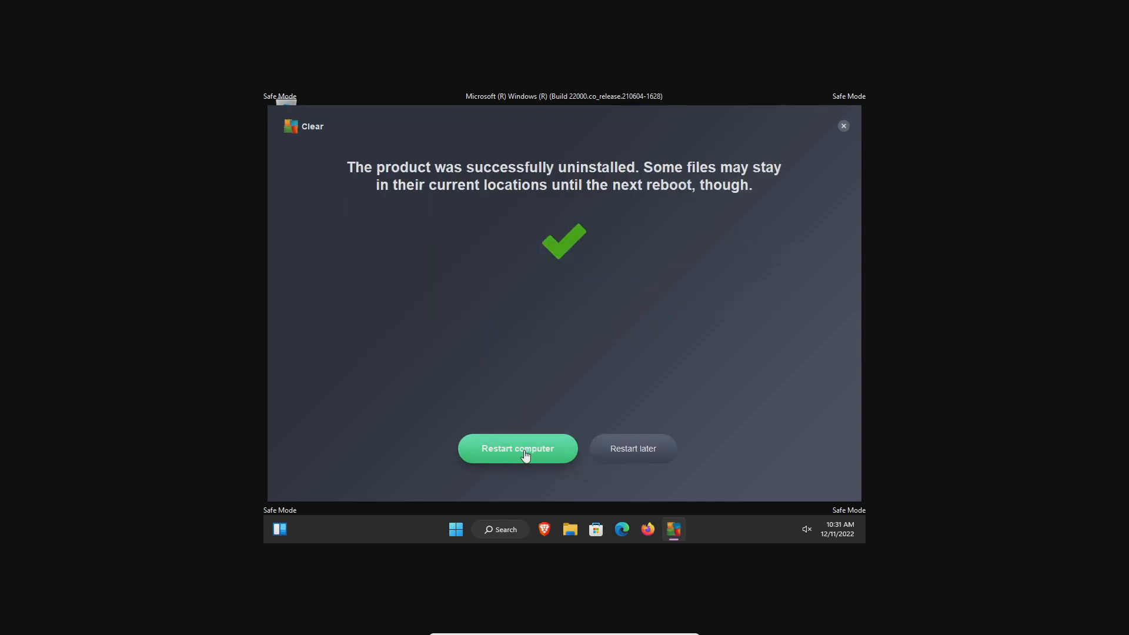
Restart the computer from the uninstall success message to clear the remaining AVG files.
left_click(517, 448)
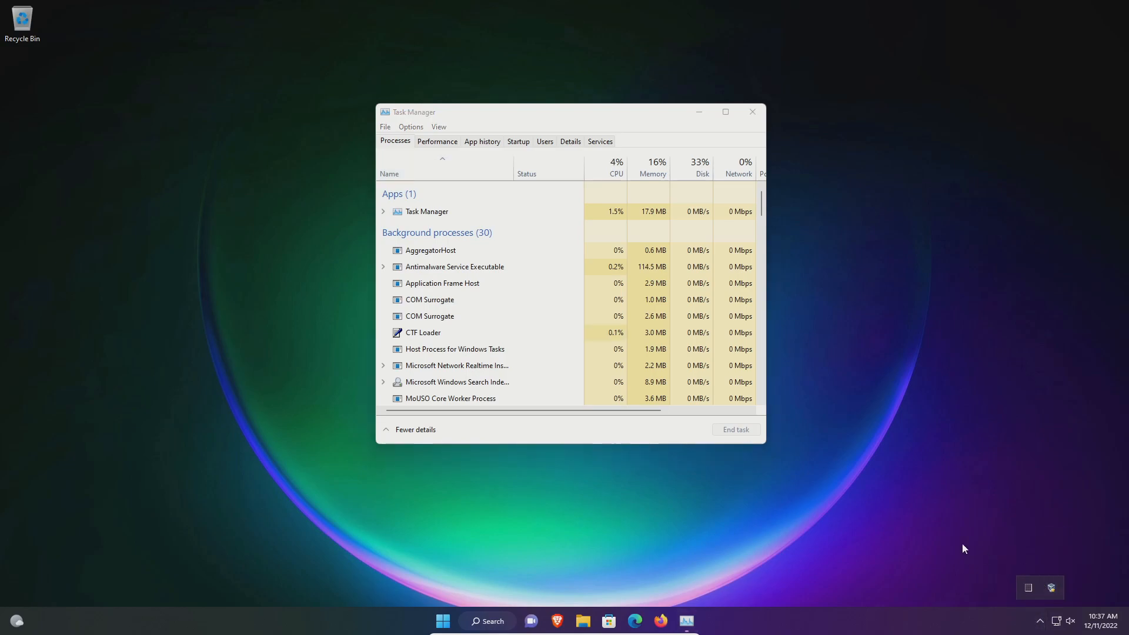
Close Task Manager after finding no AVG processes in the Processes list.
left_click(752, 111)
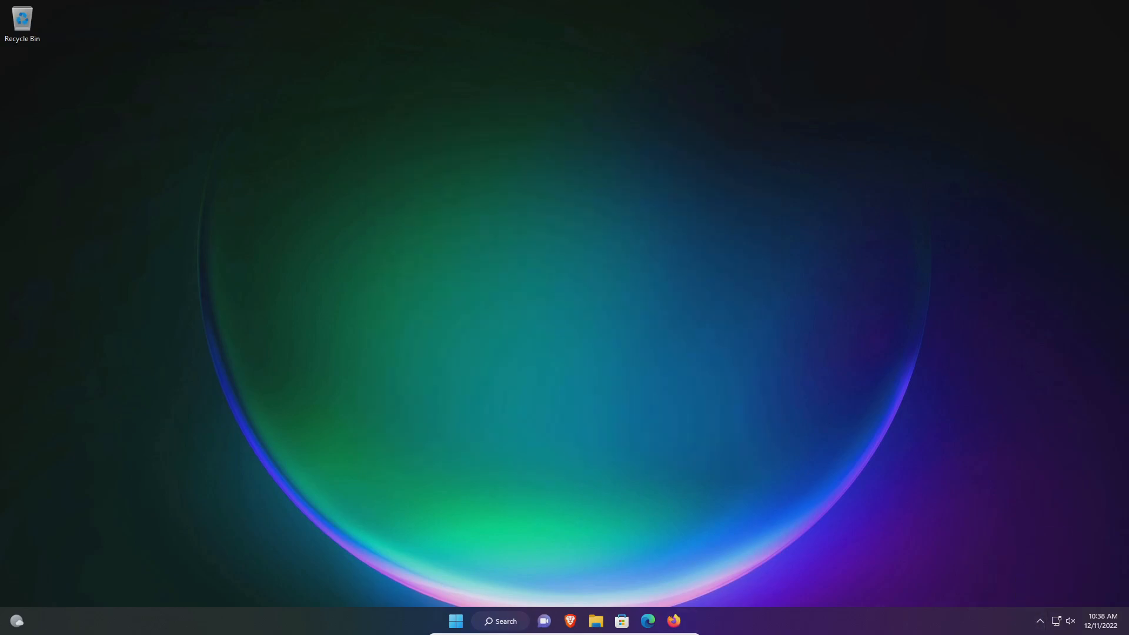